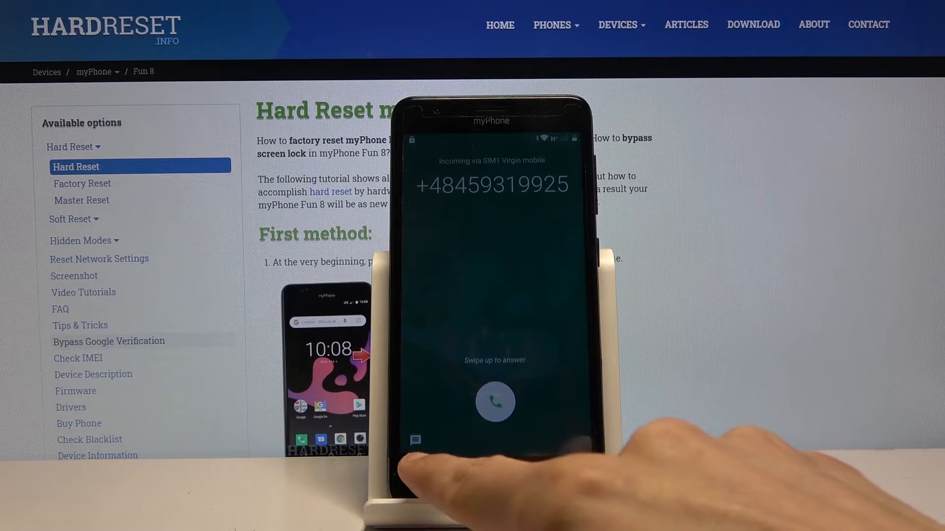
Reply to the incoming call with a message, opening a Messages conversation with the caller
left_click(496, 401)
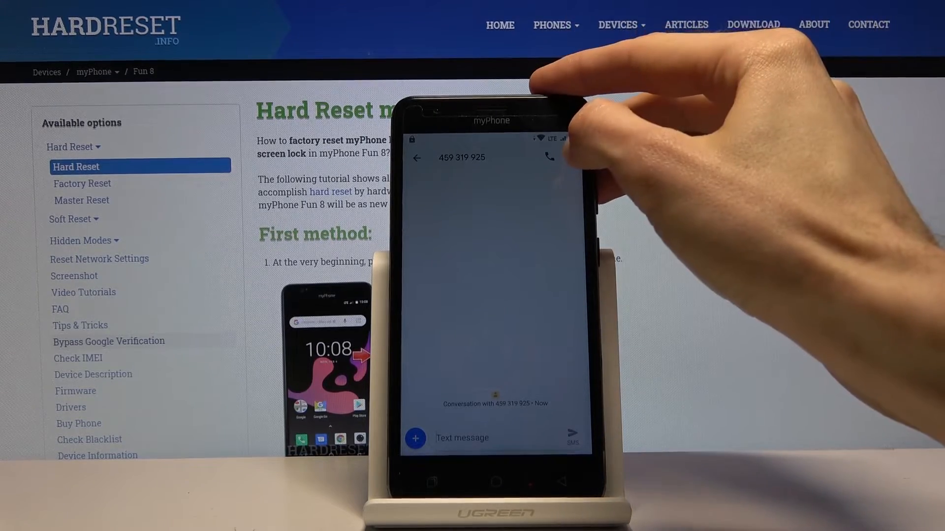
left_click(571, 157)
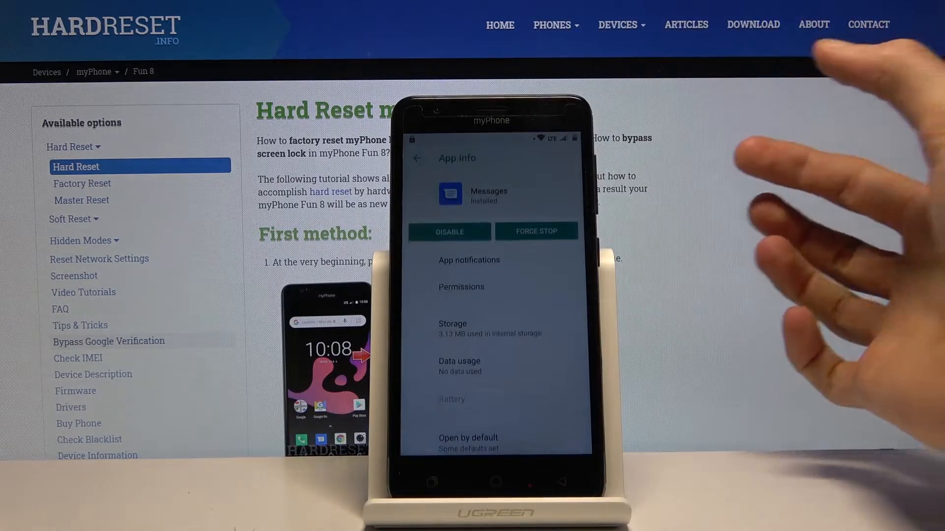
Reach YouTube's default link settings from the app list and return to its App info
scroll("down", 3)
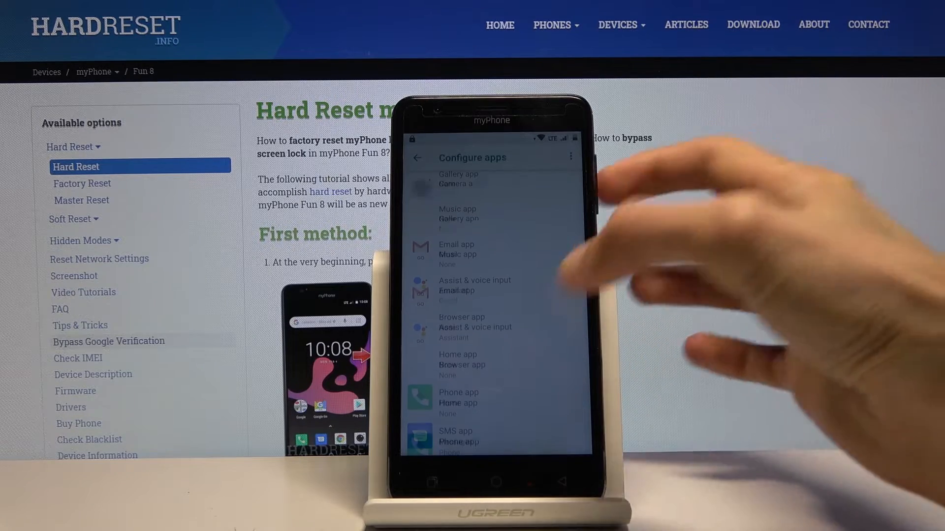
scroll("down", 3)
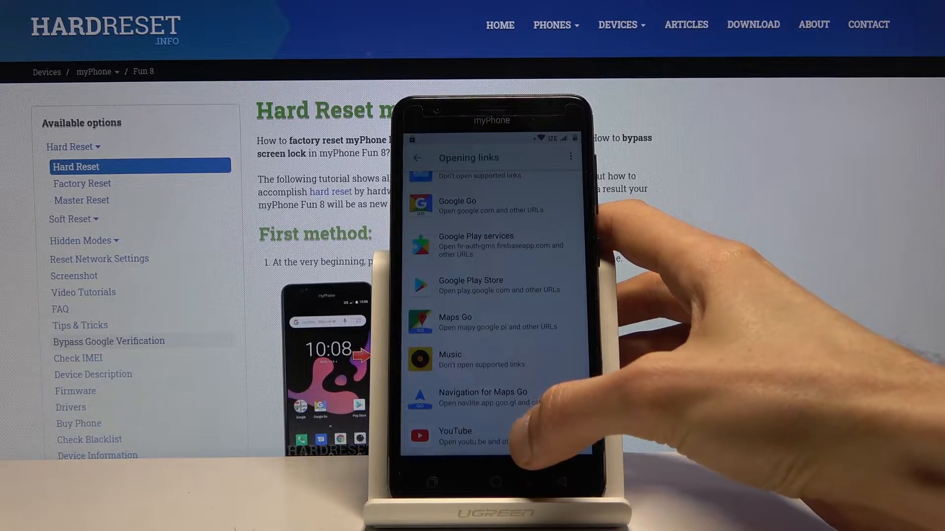
left_click(468, 436)
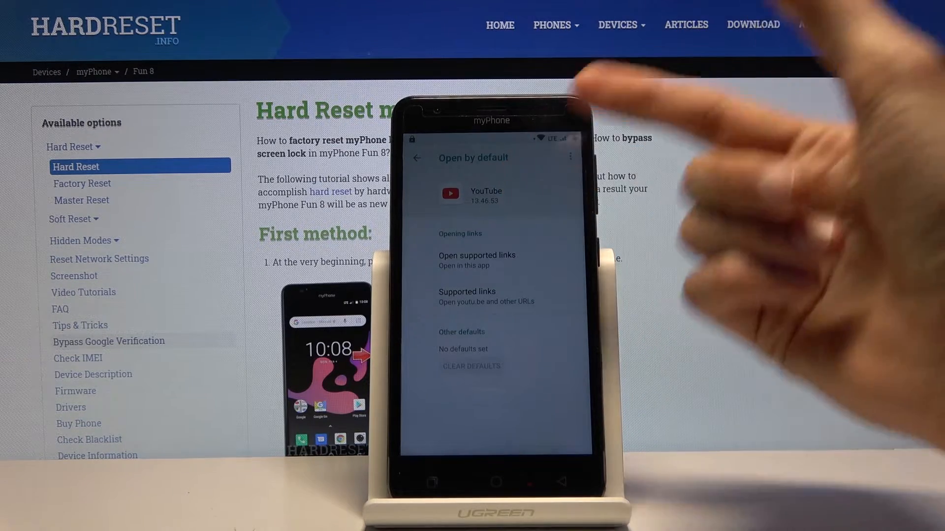
left_click(416, 157)
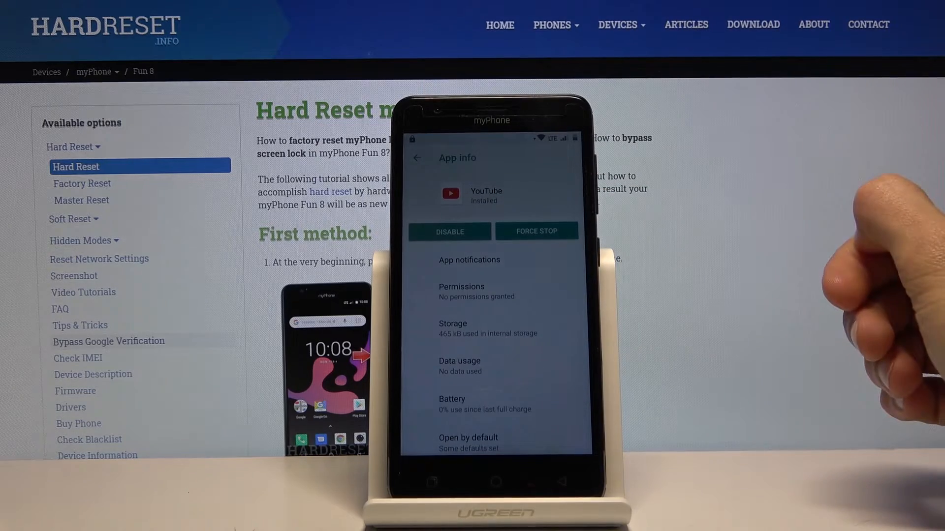
Open YouTube's App notifications page listing its notification categories
scroll("down", 3)
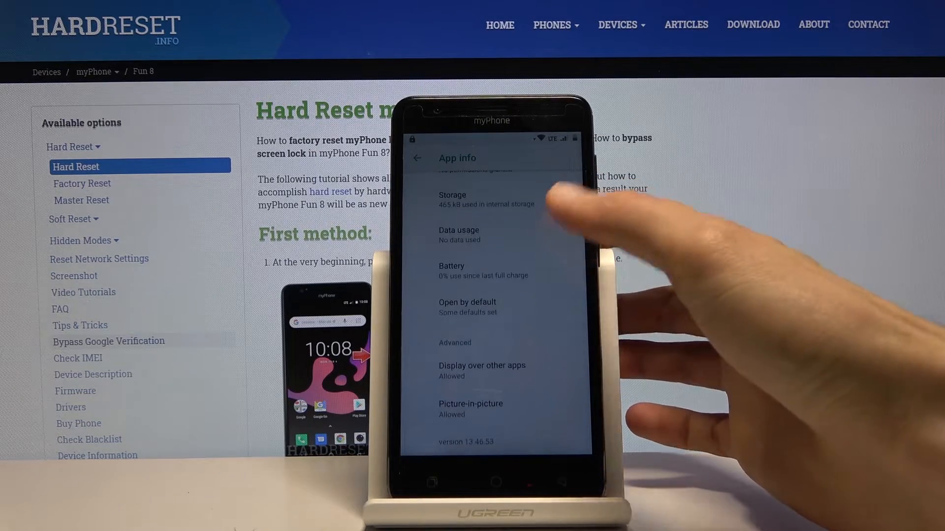
scroll("down", 3)
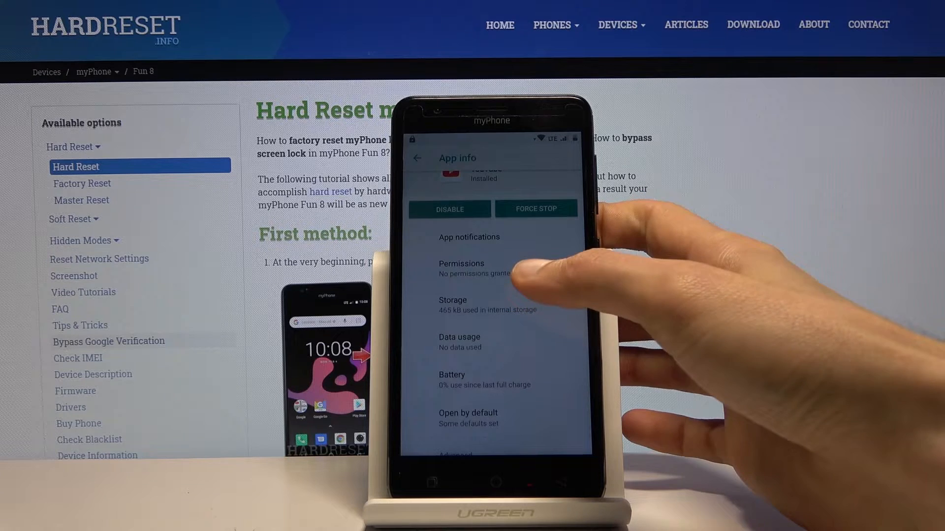
scroll("down", 3)
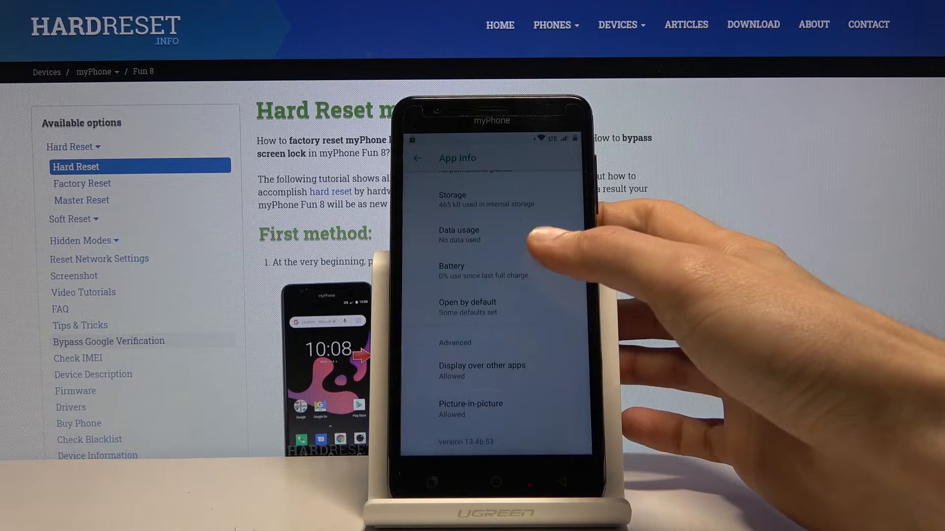
scroll("down", 3)
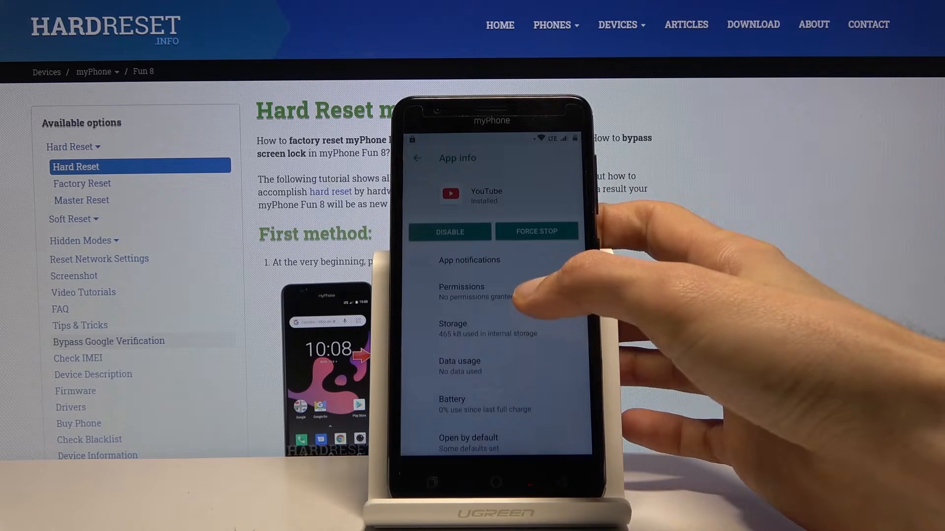
left_click(468, 260)
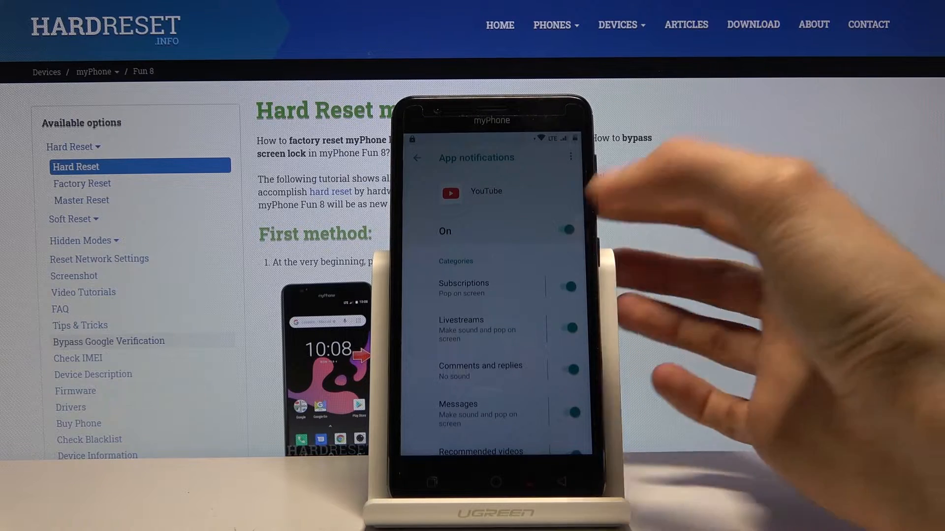
scroll("down", 3)
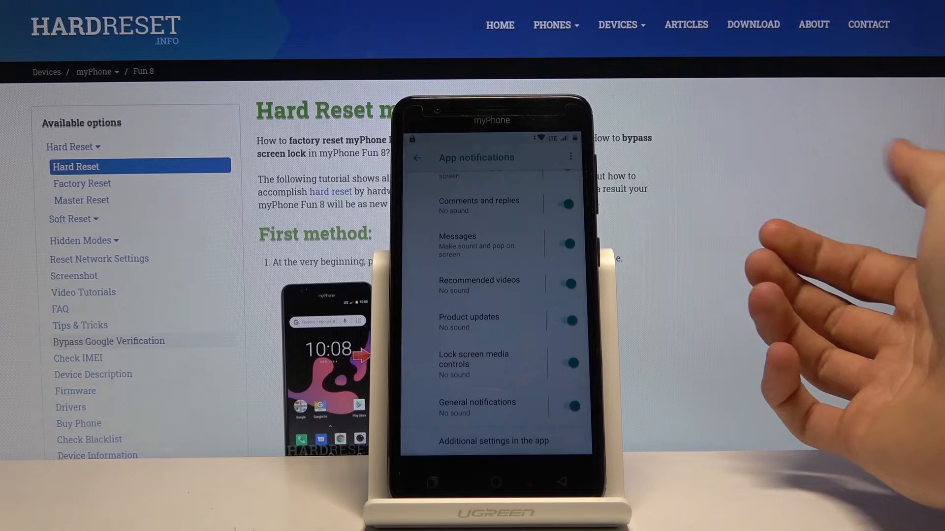
Open YouTube's terms page in Chrome, accept the welcome, skip sign-in and edit the address
left_click(417, 156)
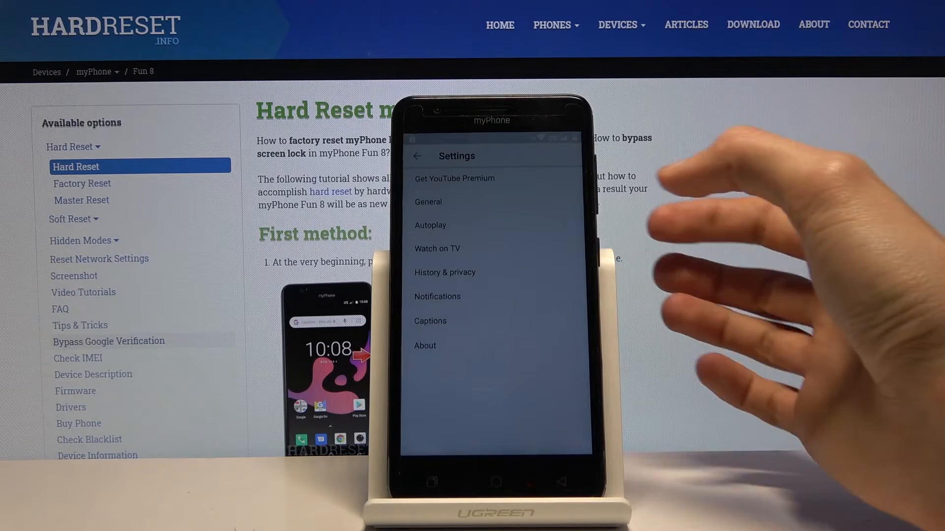
left_click(445, 272)
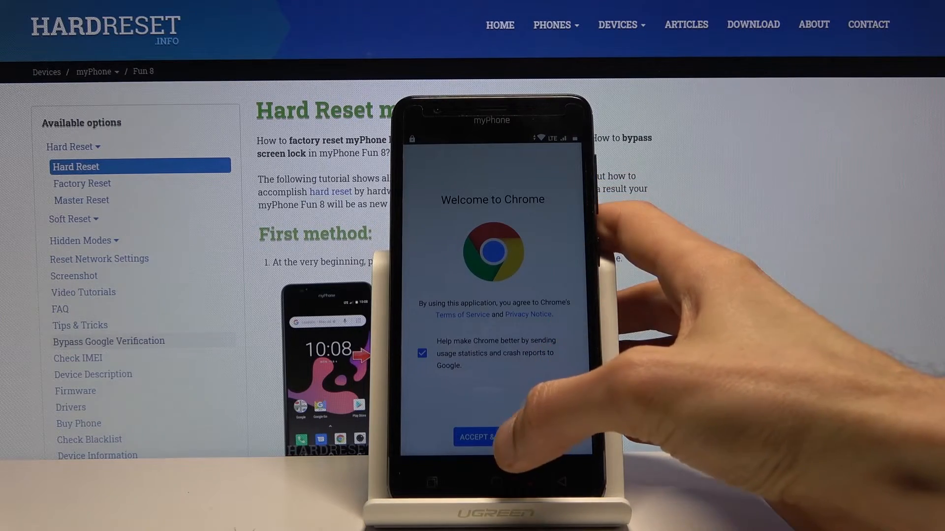
left_click(473, 437)
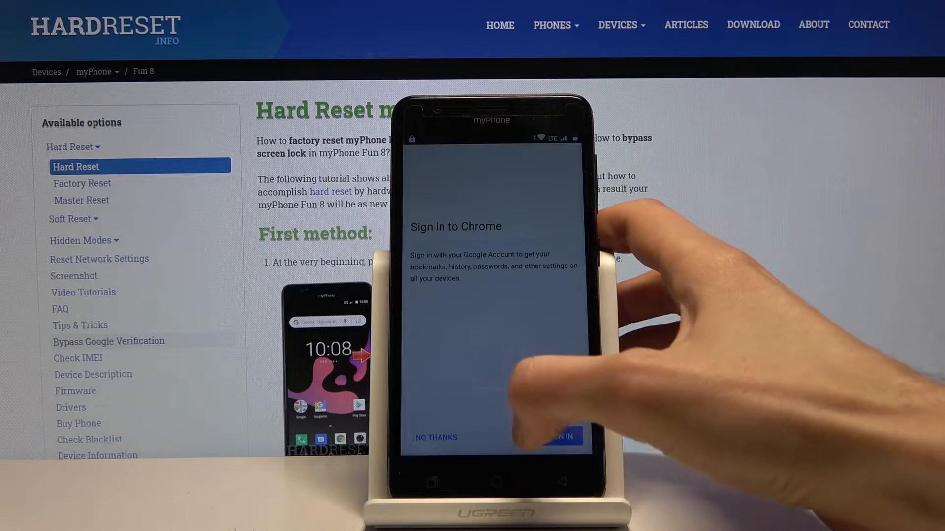
left_click(435, 436)
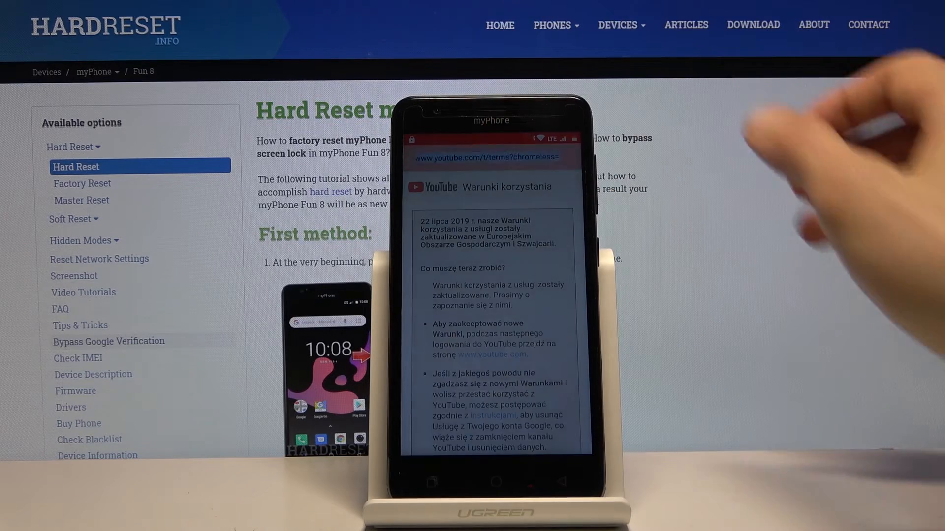
left_click(486, 158)
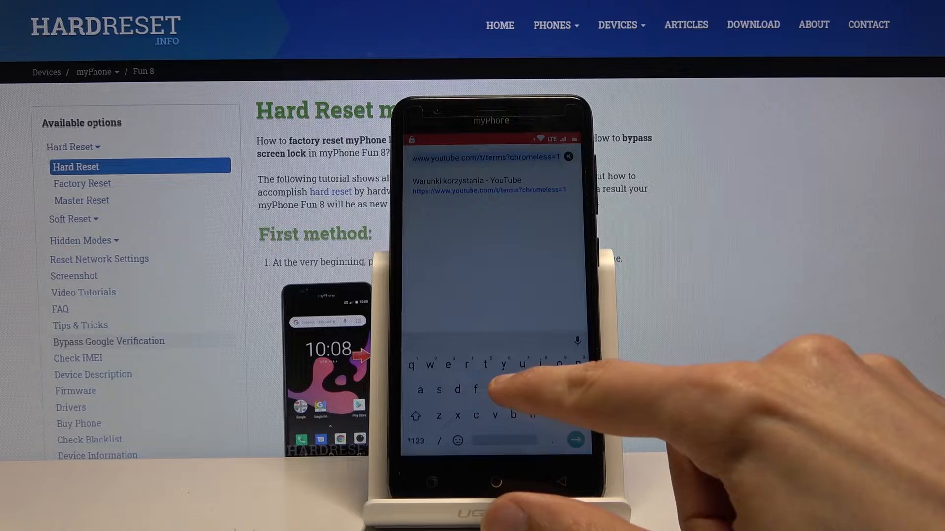
Go to hardreset.info and its Download page listing the FRP Bypass app
type("hardreset.info")
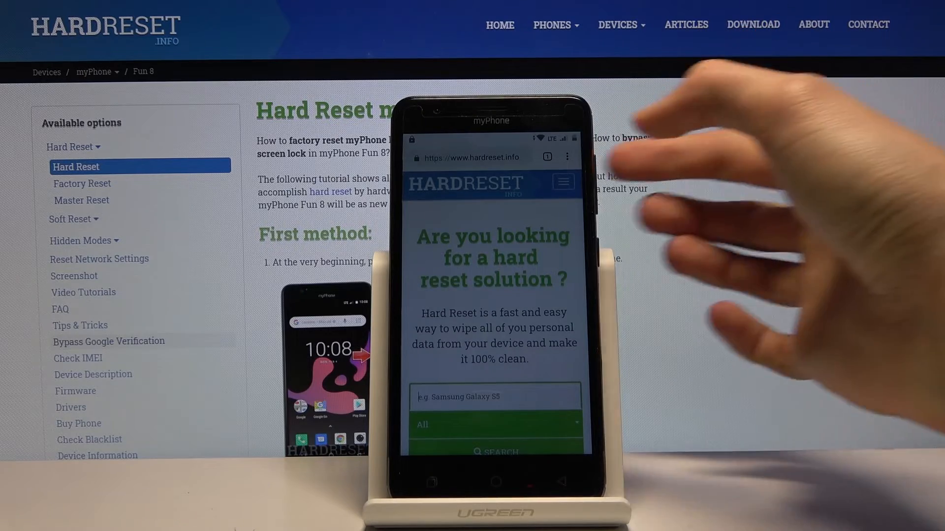
left_click(563, 181)
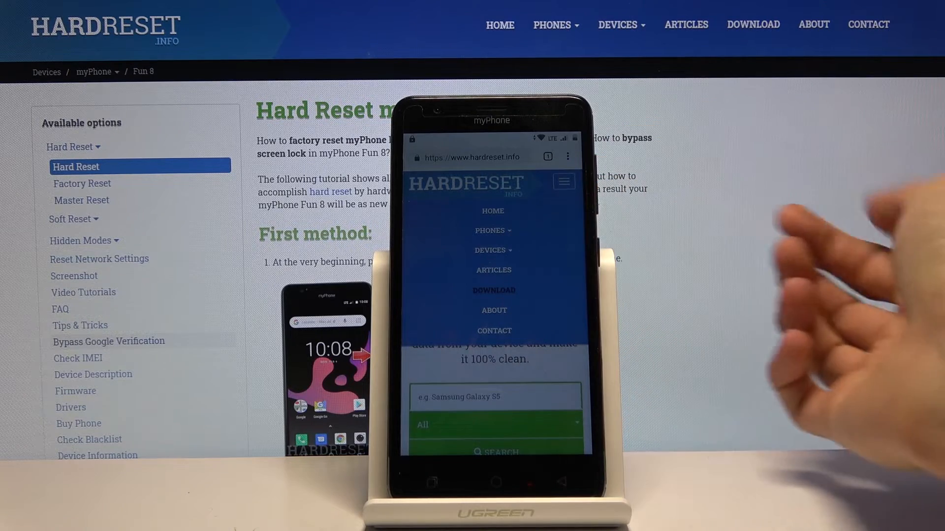
left_click(494, 290)
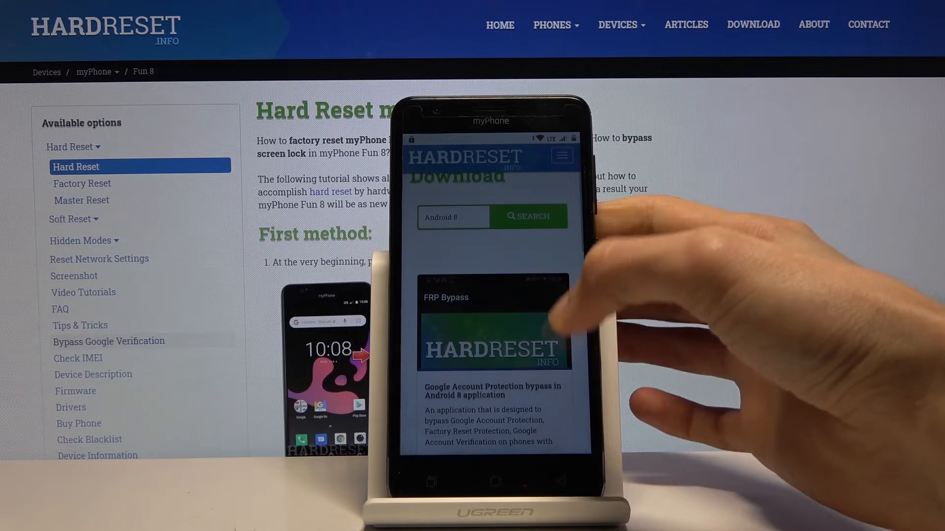
Download the FRP Bypass APK, keeping the file despite the harmful-file warning
scroll("down", 3)
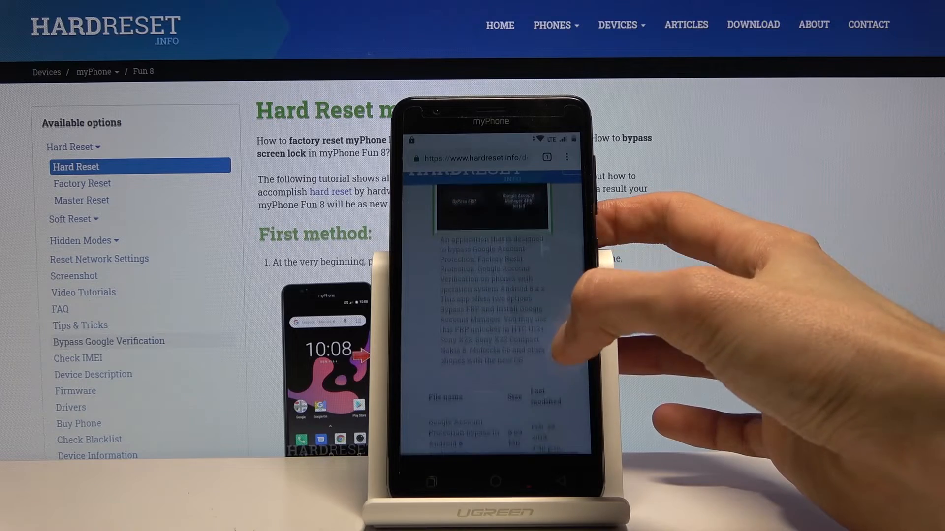
scroll("down", 3)
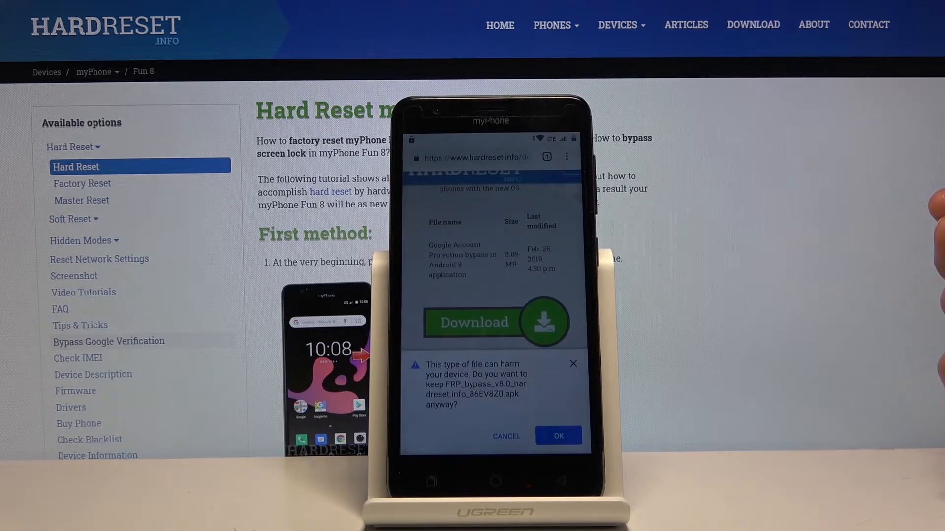
left_click(558, 436)
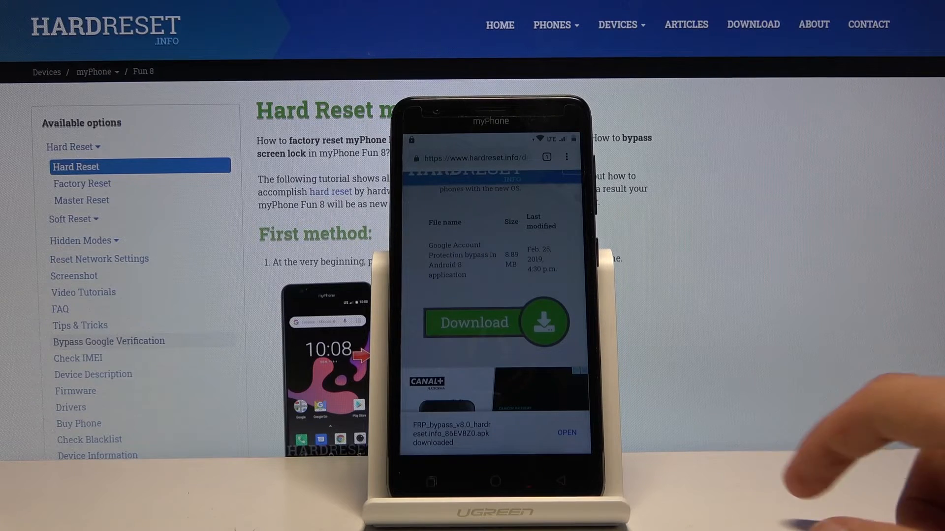
Allow installs from Chrome and install the downloaded FRP Bypass APK
left_click(567, 432)
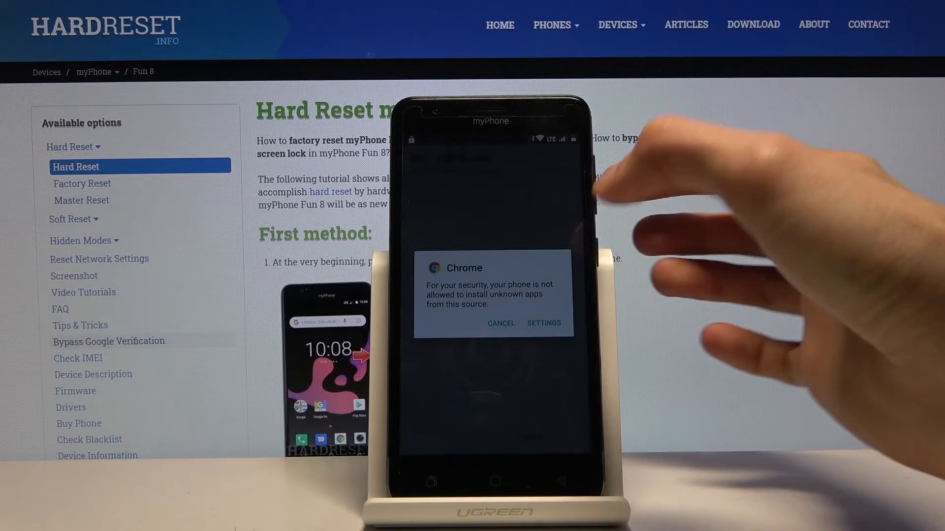
left_click(501, 323)
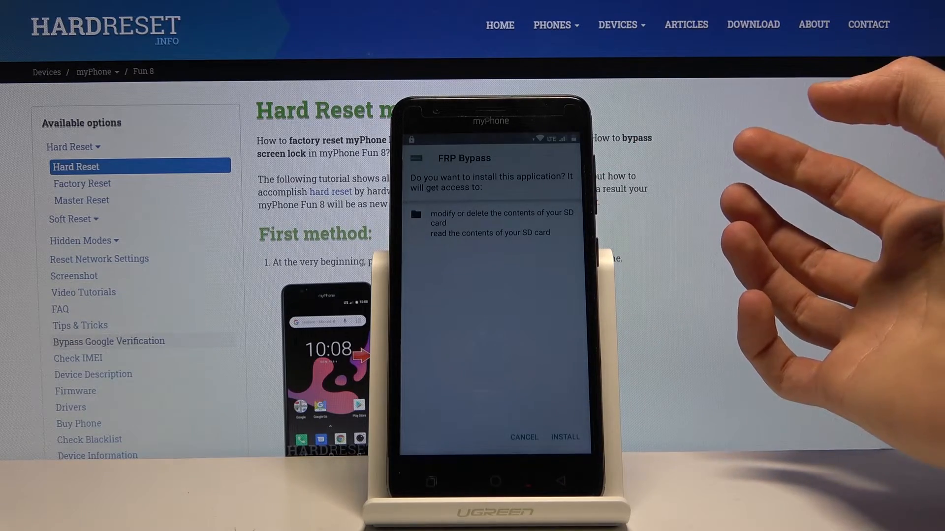
left_click(566, 437)
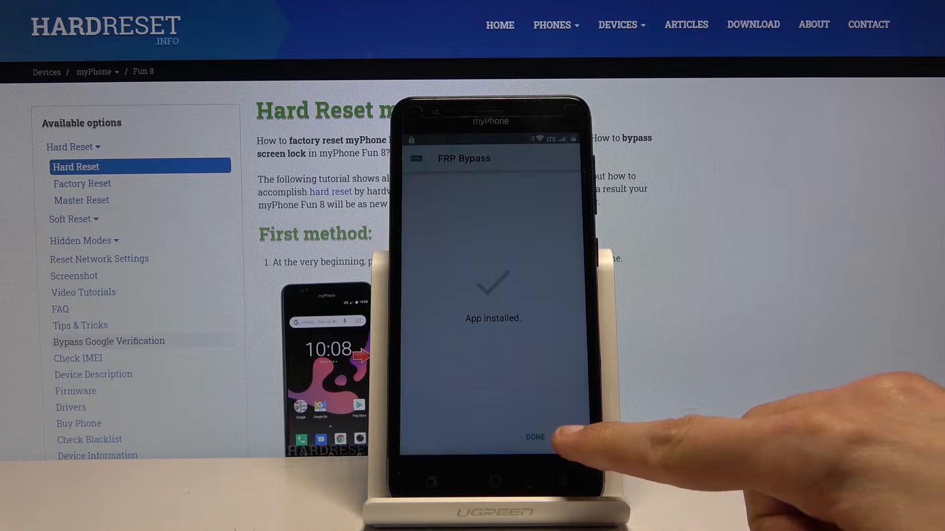
Let FRP Bypass install other apps and install Google Account Manager
left_click(535, 435)
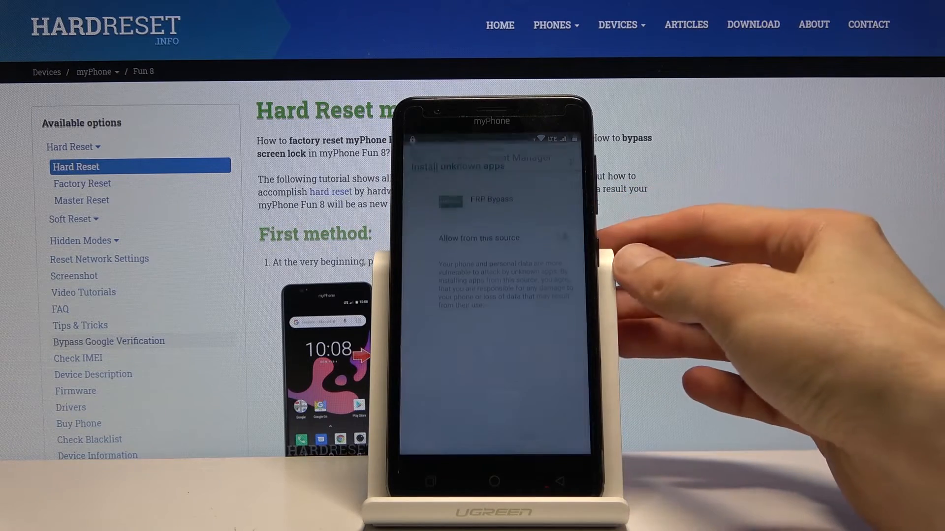
left_click(568, 230)
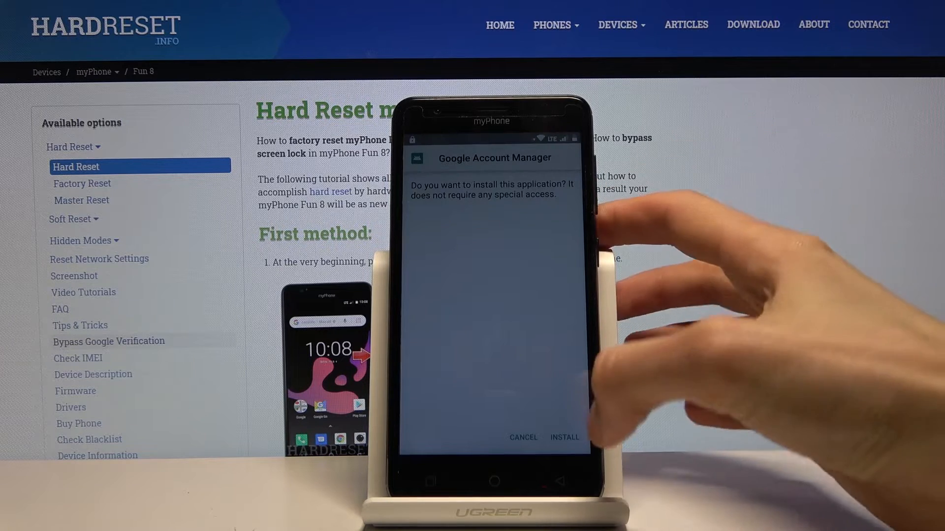
left_click(565, 437)
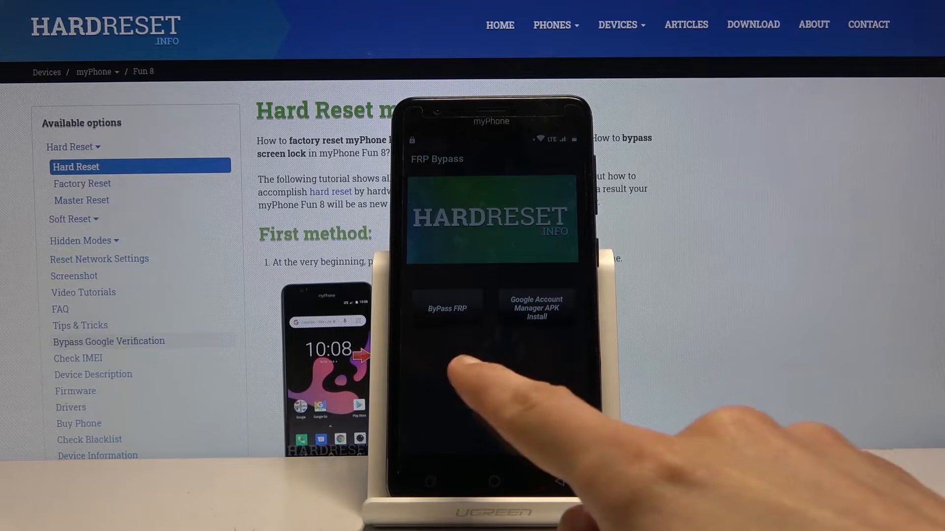
Run ByPass FRP, enter the Google account email and continue signing in
left_click(447, 307)
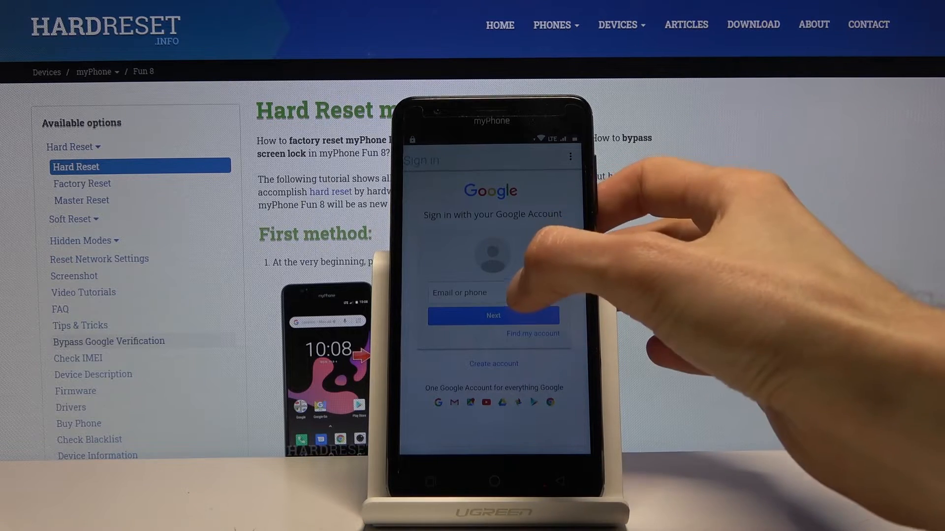
left_click(493, 293)
type("hardresetinfo1")
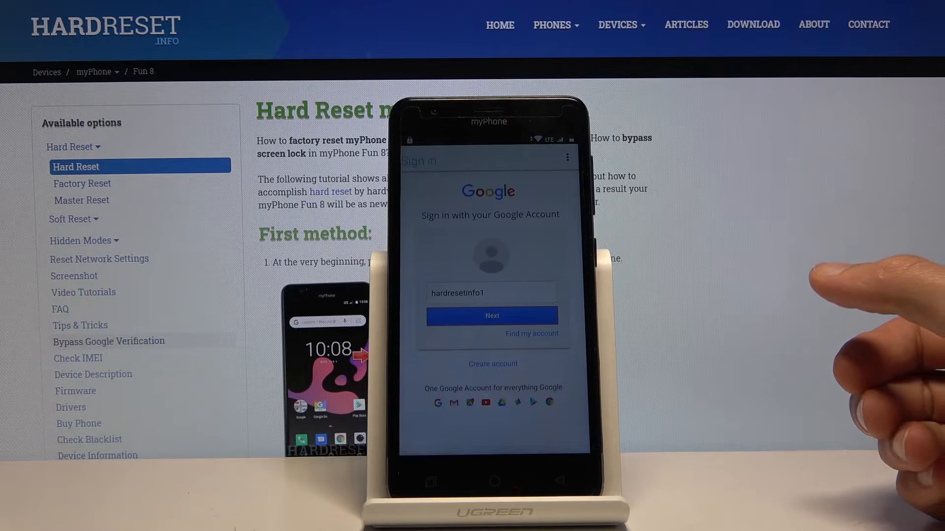
left_click(492, 316)
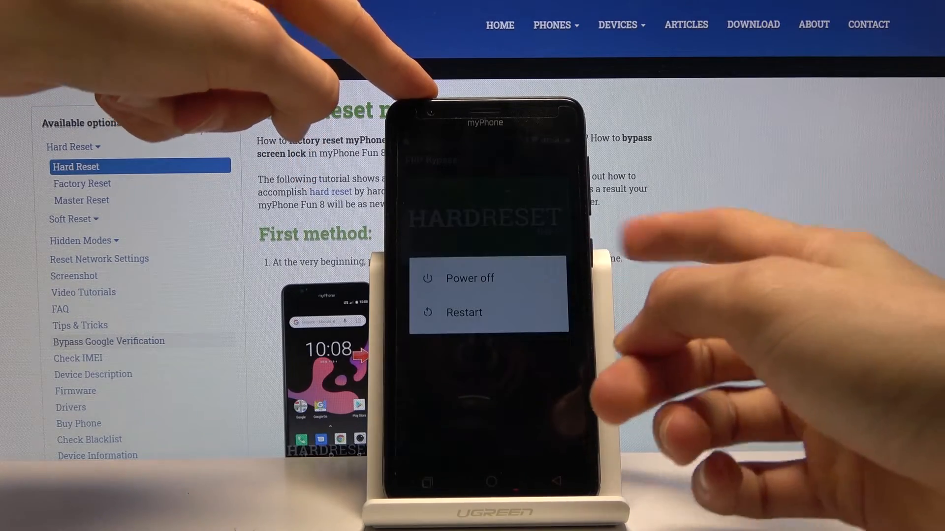
Restart the phone from the power menu into the setup wizard's Wi-Fi step
left_click(464, 312)
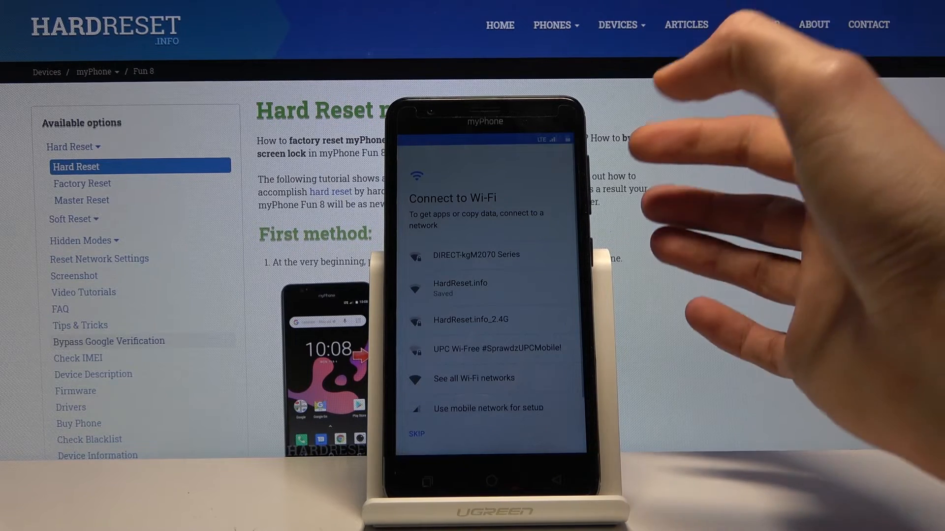
Join the HardReset.info Wi-Fi, set up as new, pass the account notice and skip screen lock
left_click(460, 284)
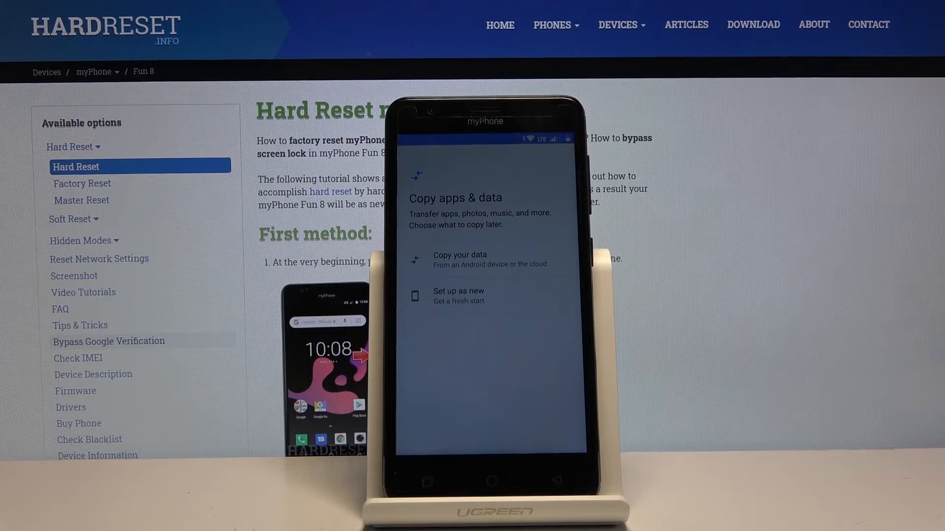
left_click(458, 295)
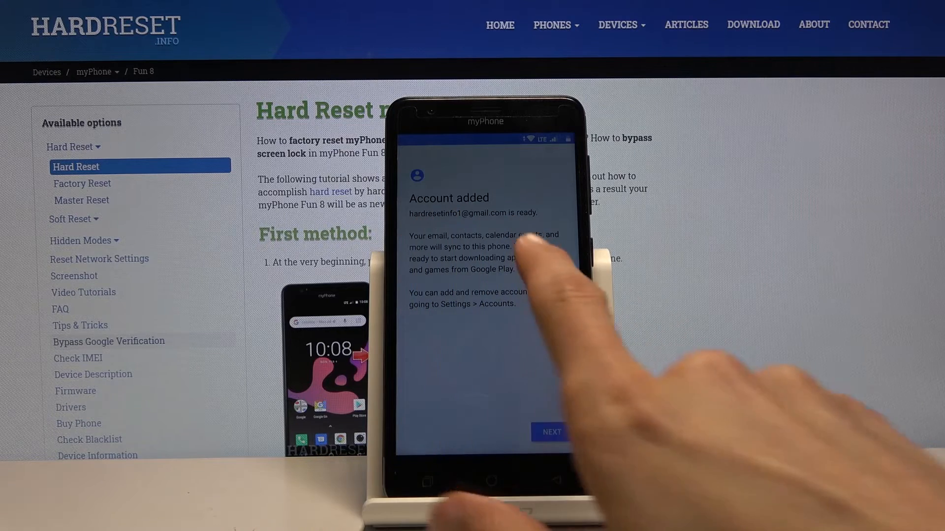
left_click(553, 432)
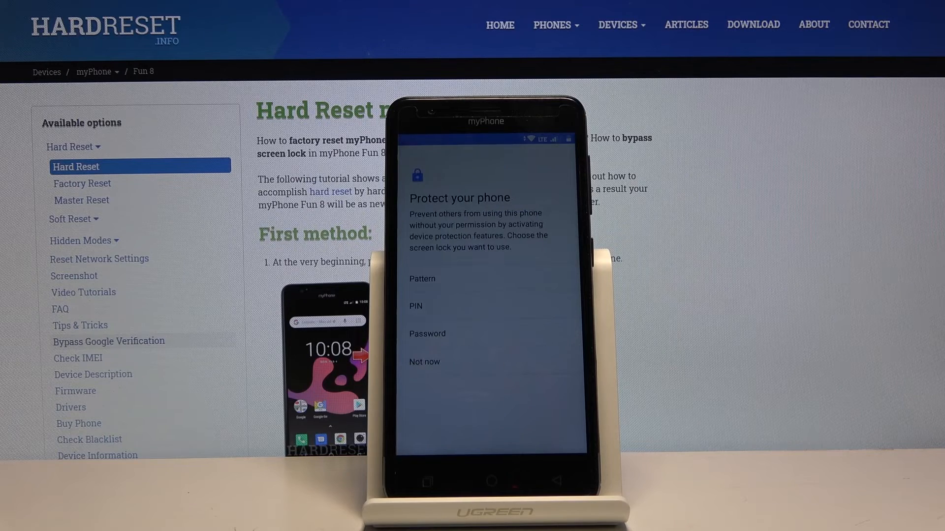
left_click(424, 362)
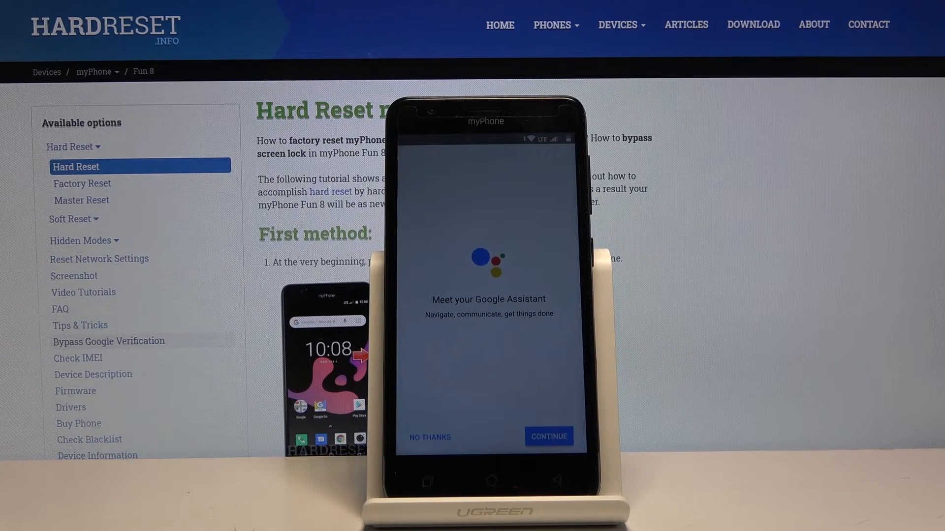
Pass Google Assistant, accept Google services terms and decline adding another account
left_click(549, 436)
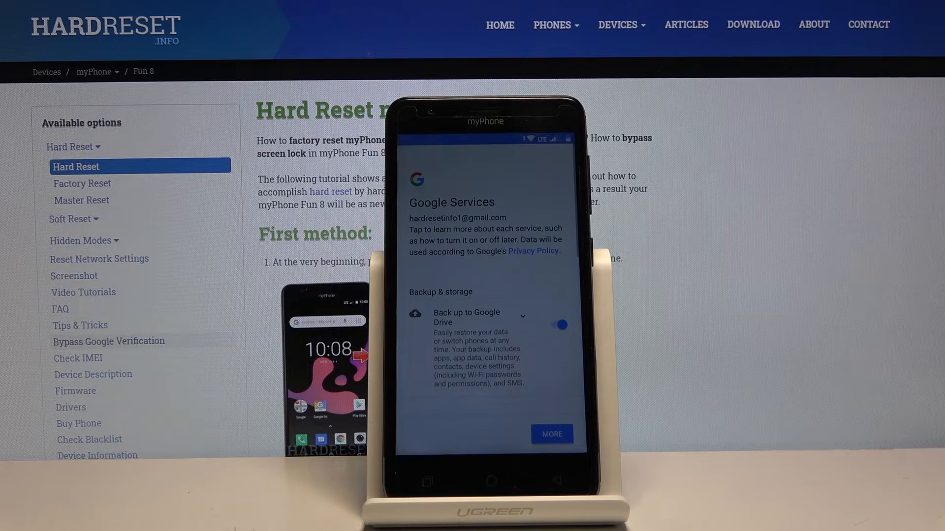
left_click(551, 434)
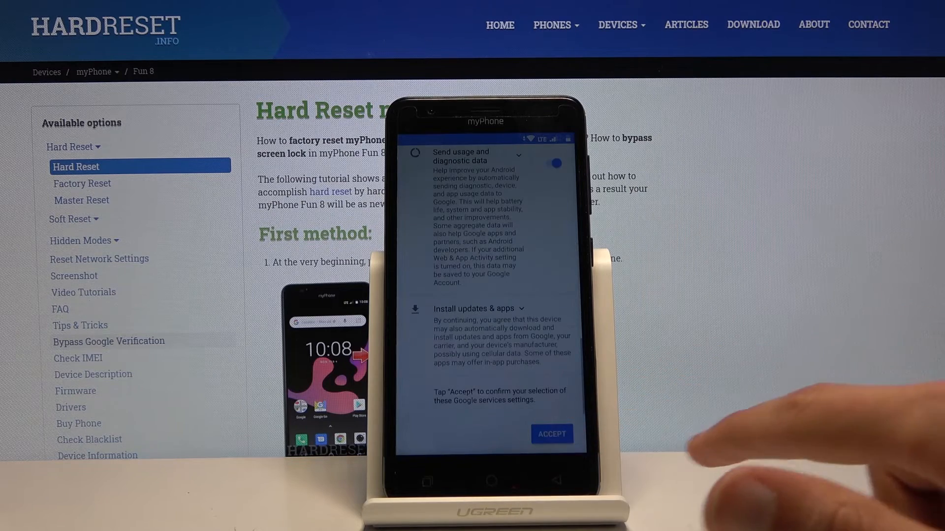
left_click(552, 433)
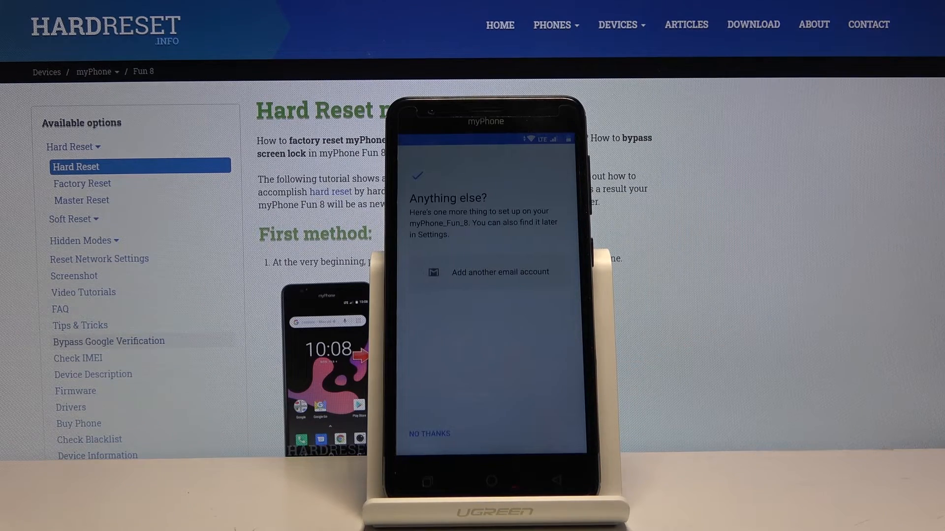
left_click(429, 434)
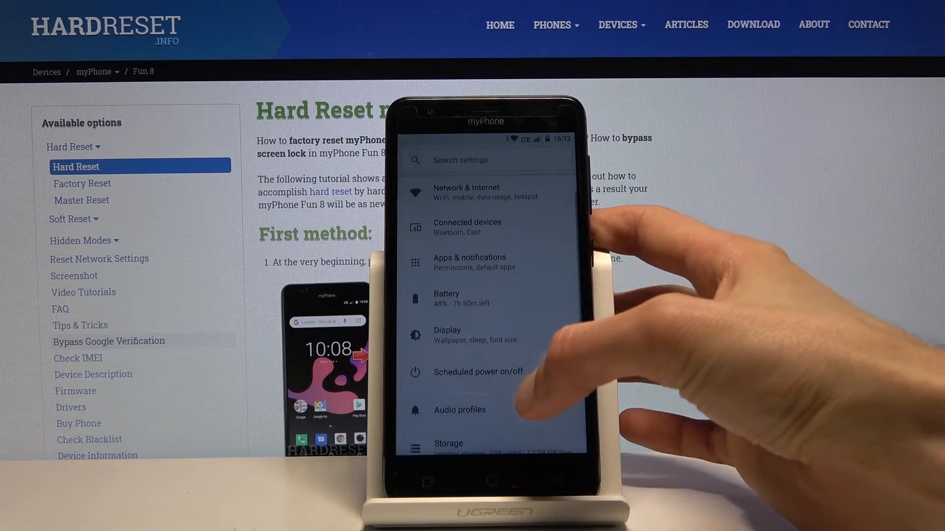
Reach Erase all data (factory reset) via System > Reset options in Settings
scroll("down", 3)
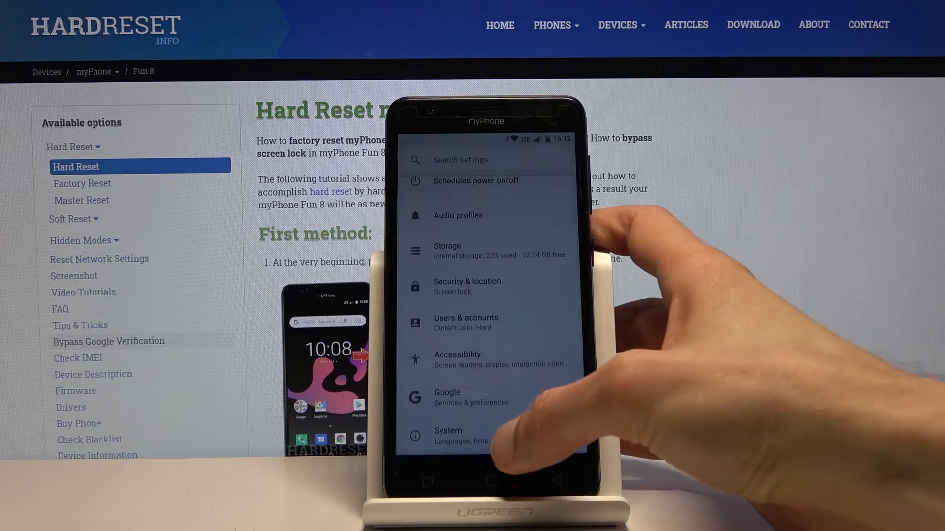
left_click(462, 435)
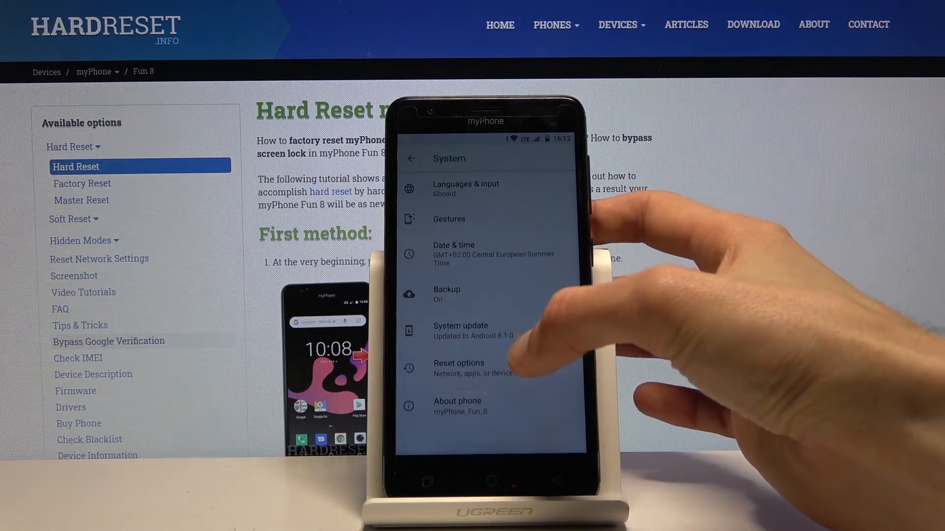
left_click(469, 367)
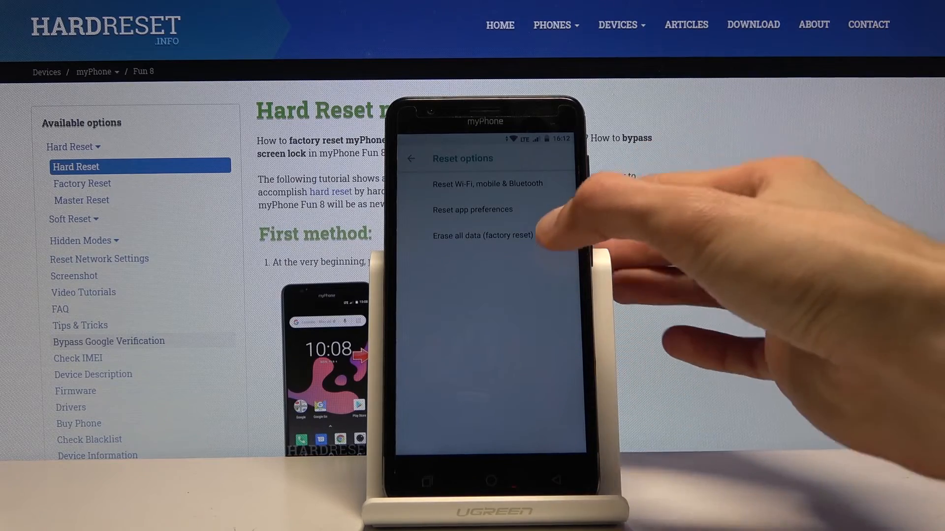
left_click(483, 235)
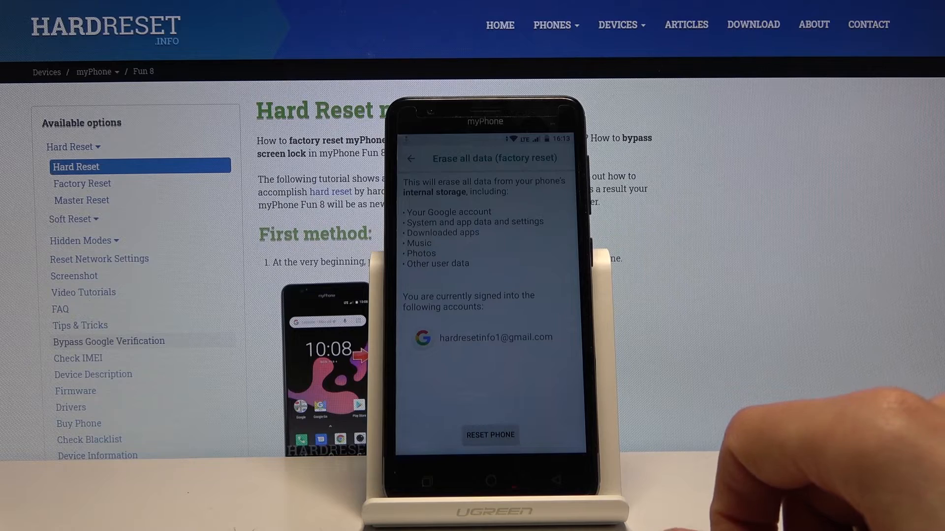
Confirm RESET PHONE and ERASE EVERYTHING so the phone wipes and reboots to the welcome screen
left_click(490, 434)
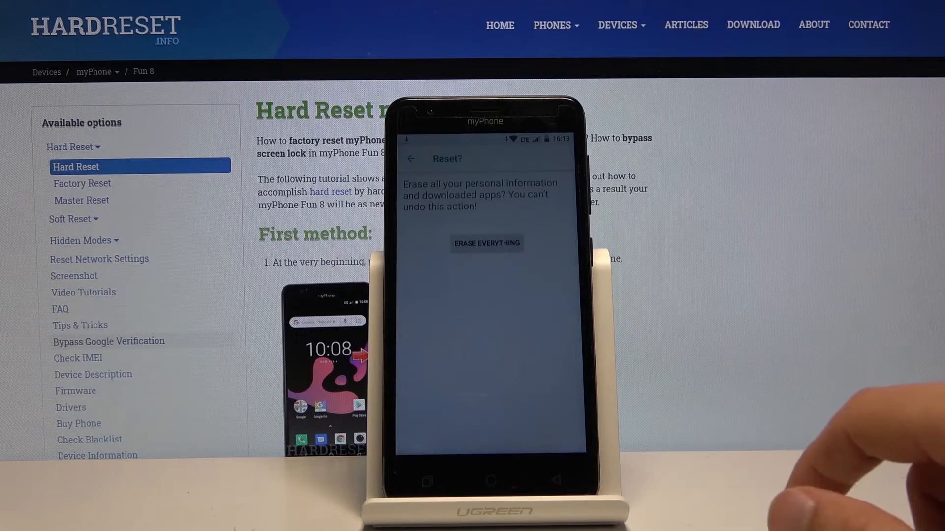
left_click(486, 243)
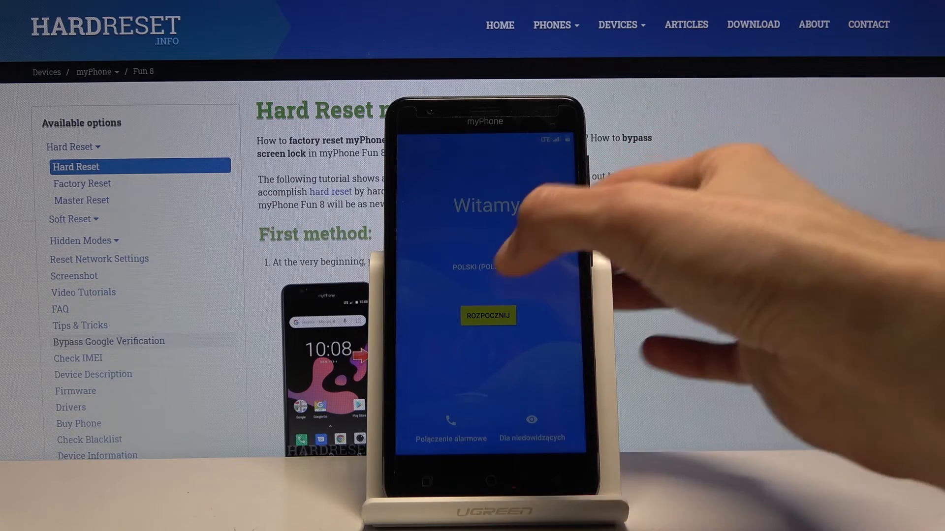
Choose English (United States) as the setup language and start setup
left_click(476, 266)
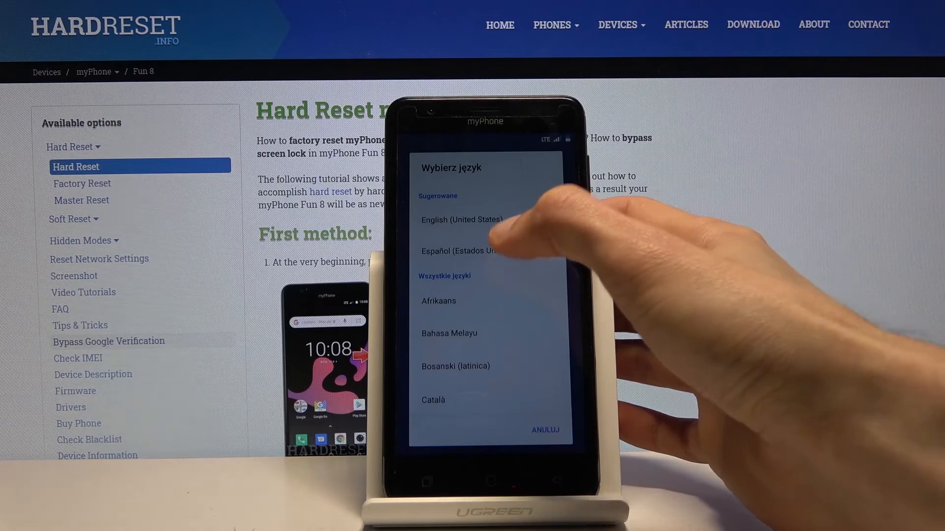
left_click(462, 220)
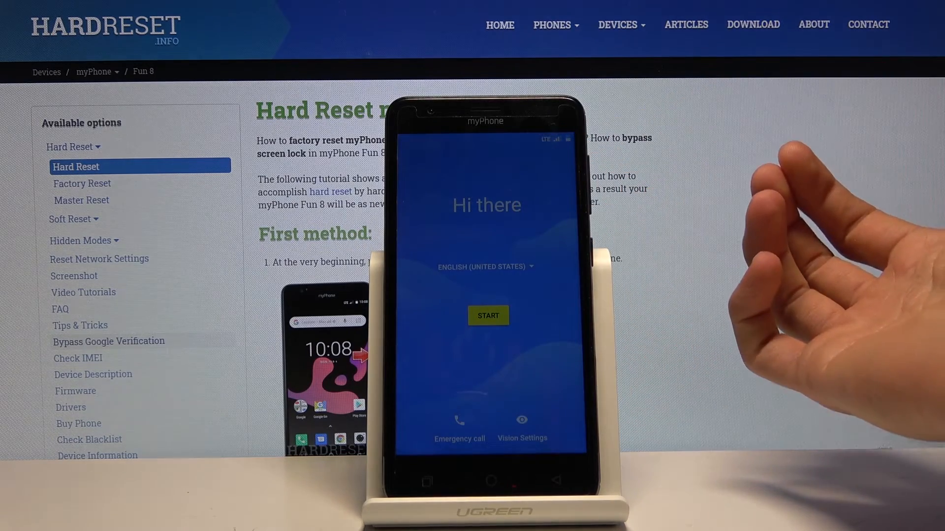
left_click(488, 315)
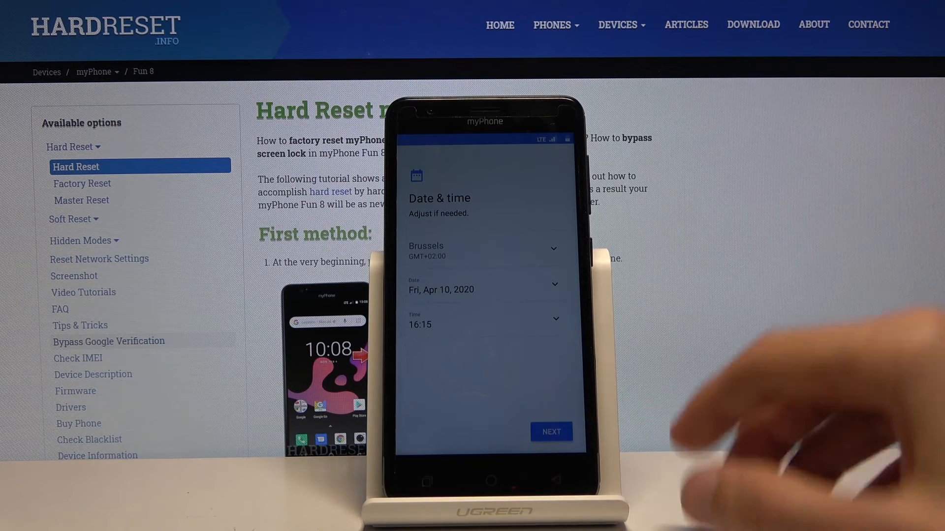
Keep date and time, skip the screen lock, accept Google services terms, decline another email
left_click(551, 432)
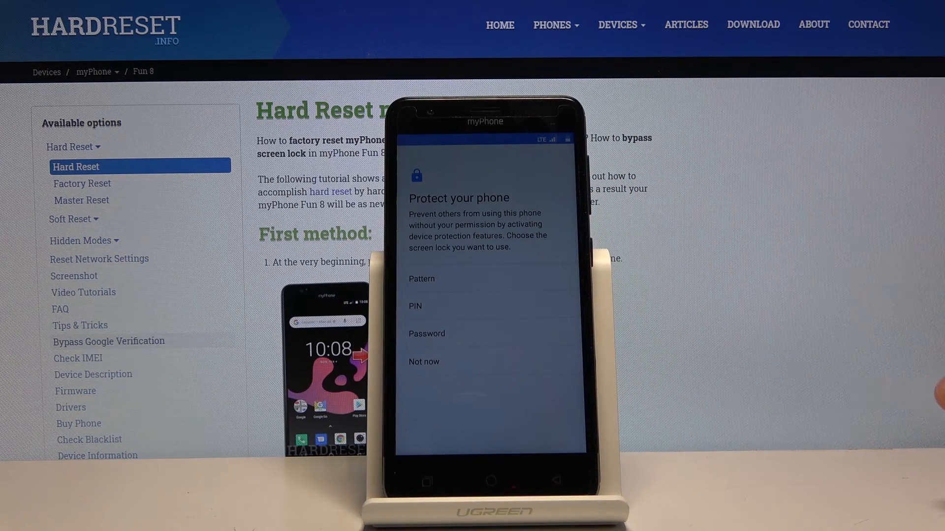
left_click(424, 362)
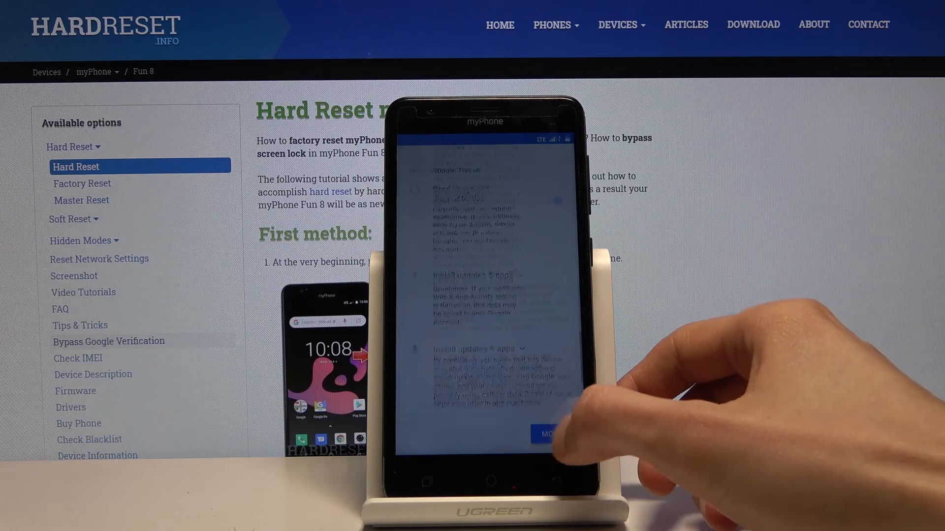
left_click(548, 435)
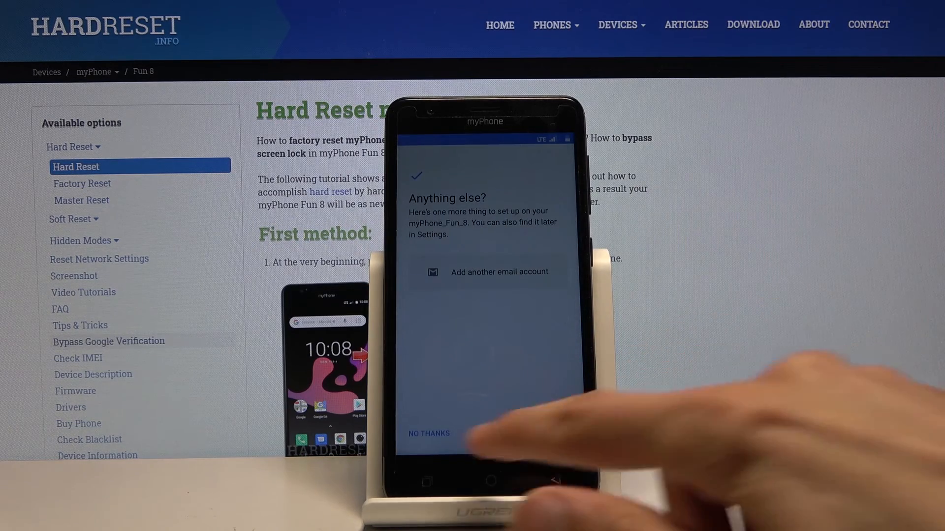
left_click(430, 433)
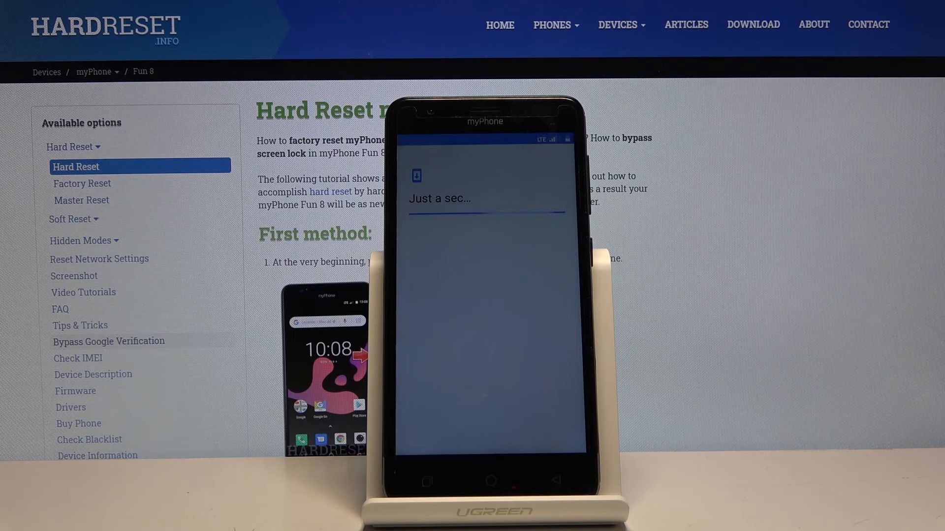